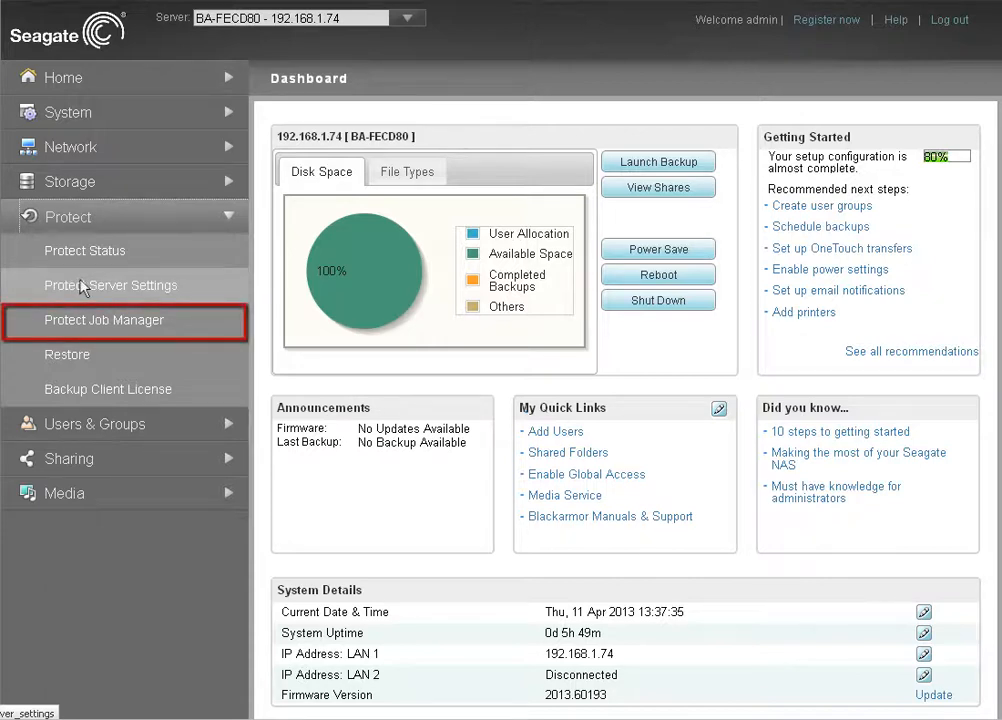
Show the Protect Job Manager's NAS-USM-USB Transfer list, currently empty.
{"action": "left_click", "coordinate": [104, 320]}
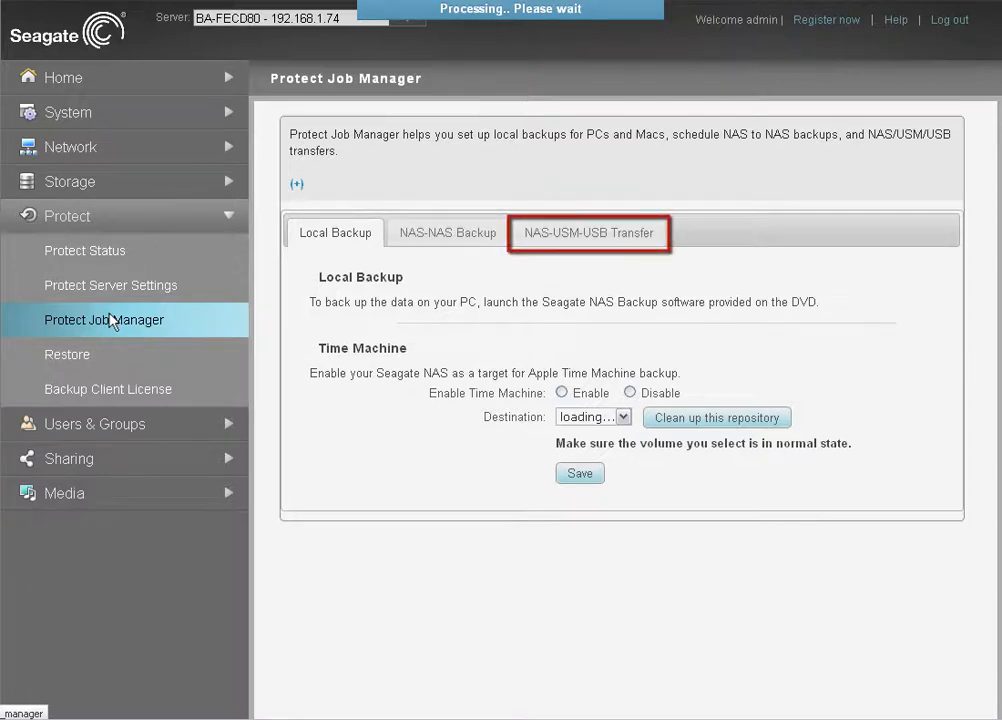
{"action": "mouse_move", "coordinate": [576, 264]}
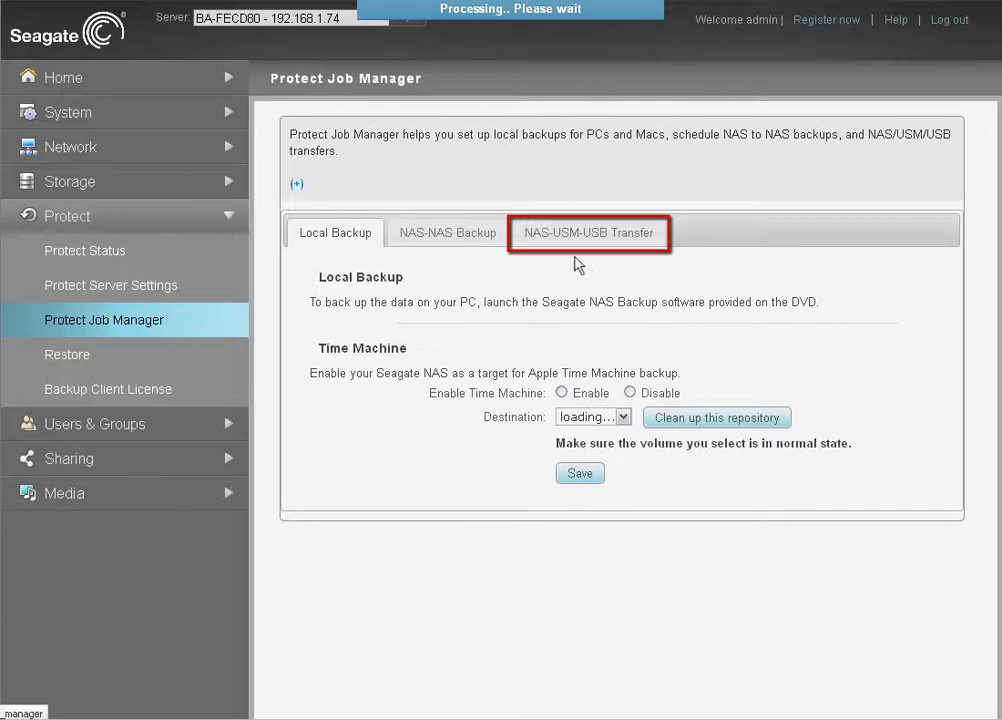
{"action": "left_click", "coordinate": [588, 232]}
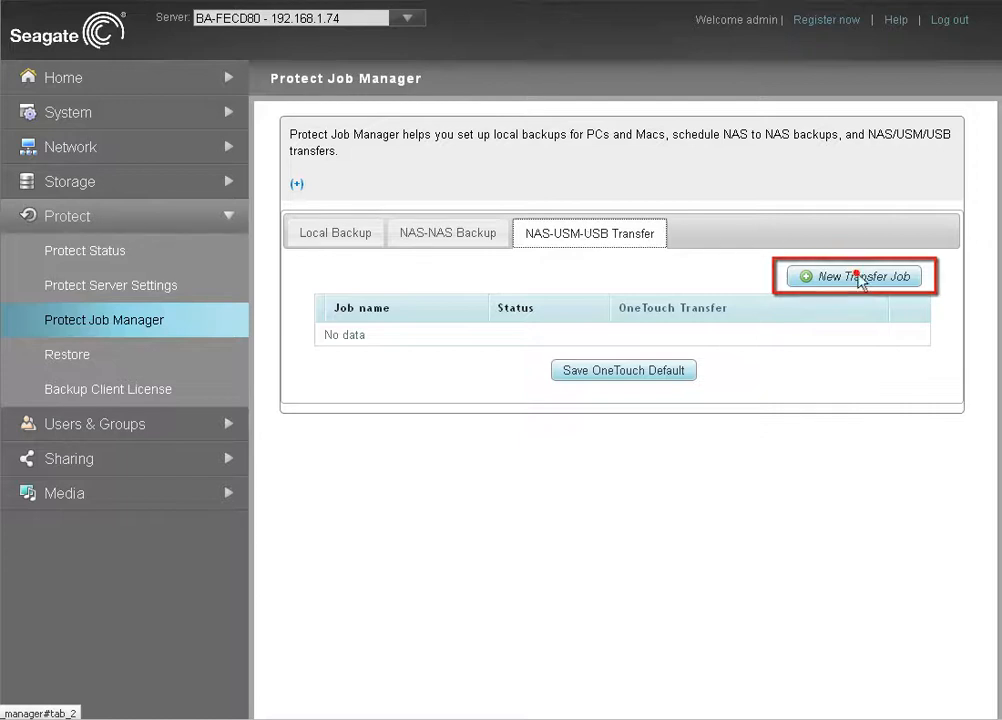
Start a new transfer job named 'Job 1' set to copy from NAS to USM.
{"action": "left_click", "coordinate": [852, 276]}
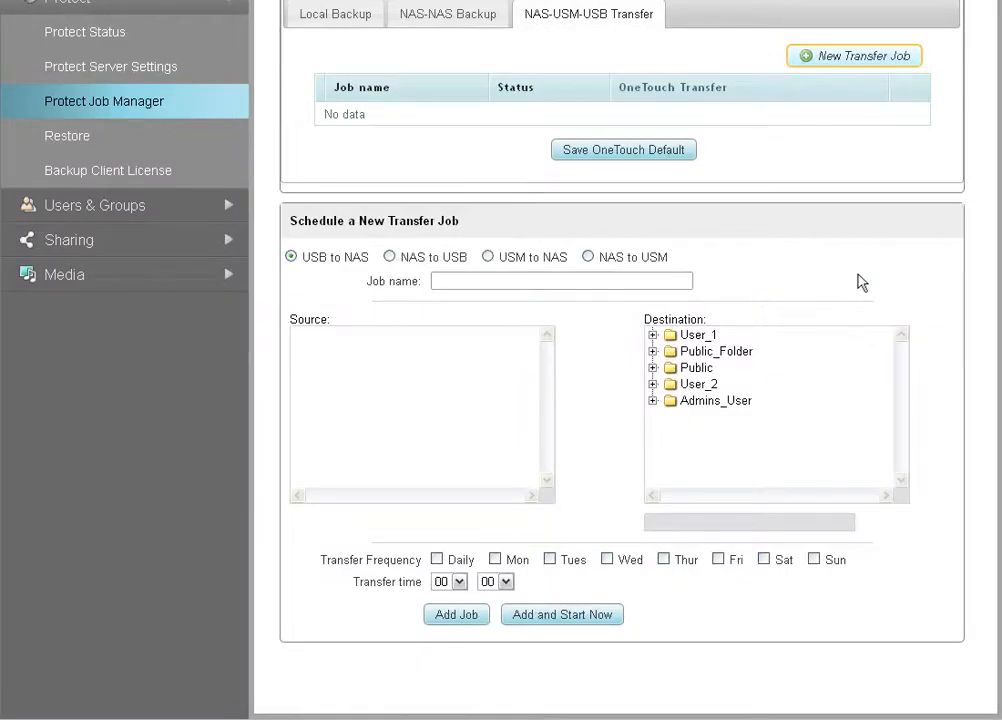
{"action": "left_click", "coordinate": [560, 280]}
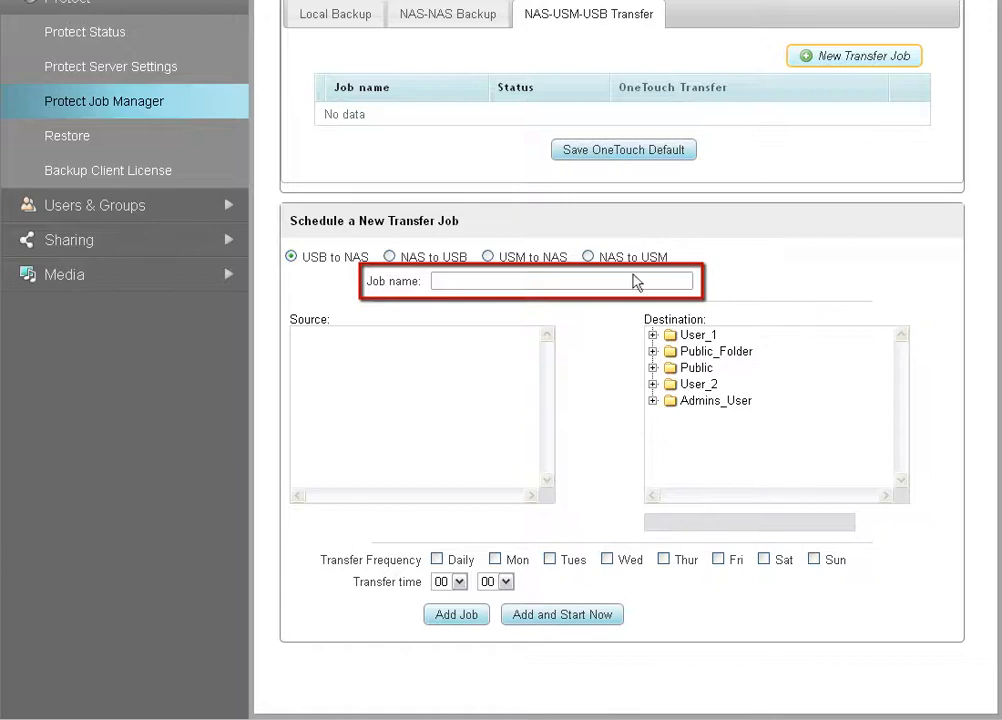
{"action": "type", "text": "Job 1"}
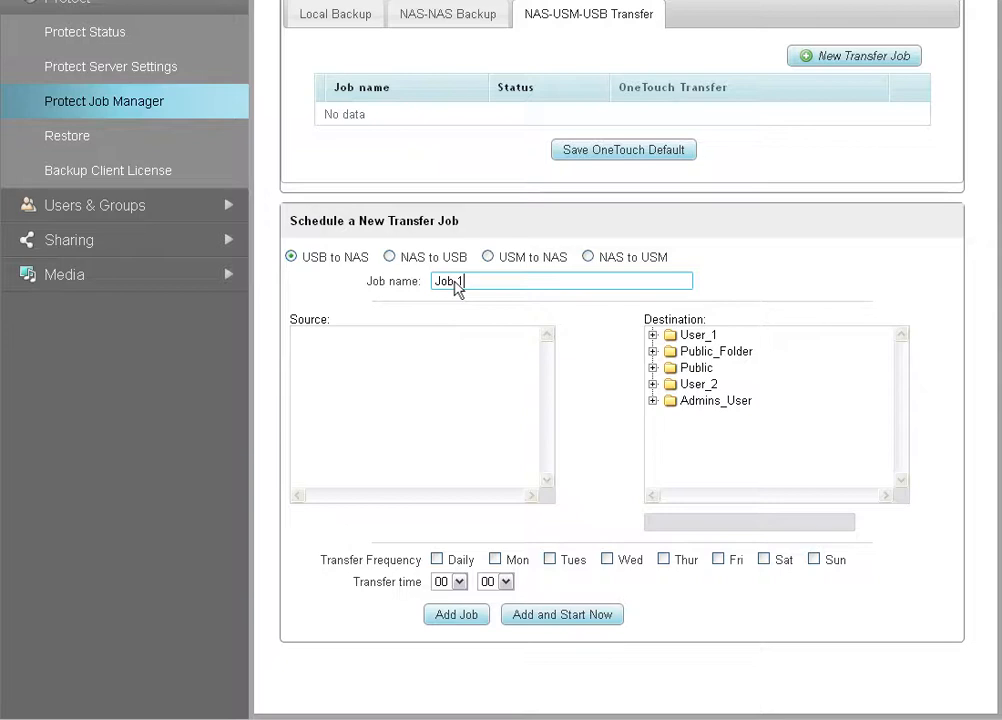
{"action": "left_click", "coordinate": [588, 256]}
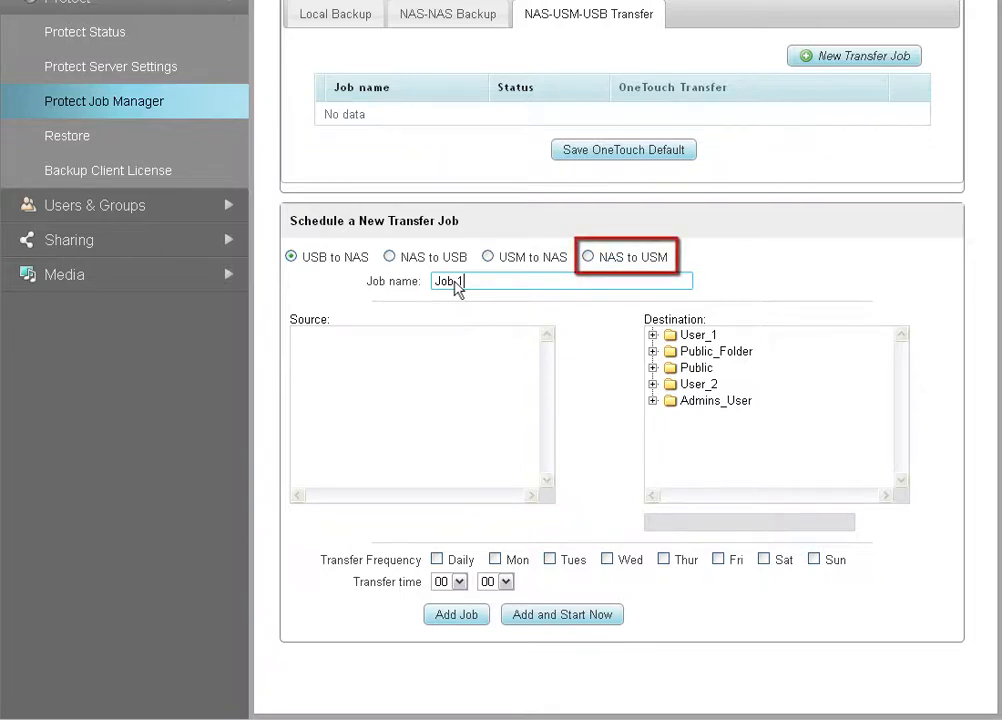
{"action": "left_click", "coordinate": [590, 256]}
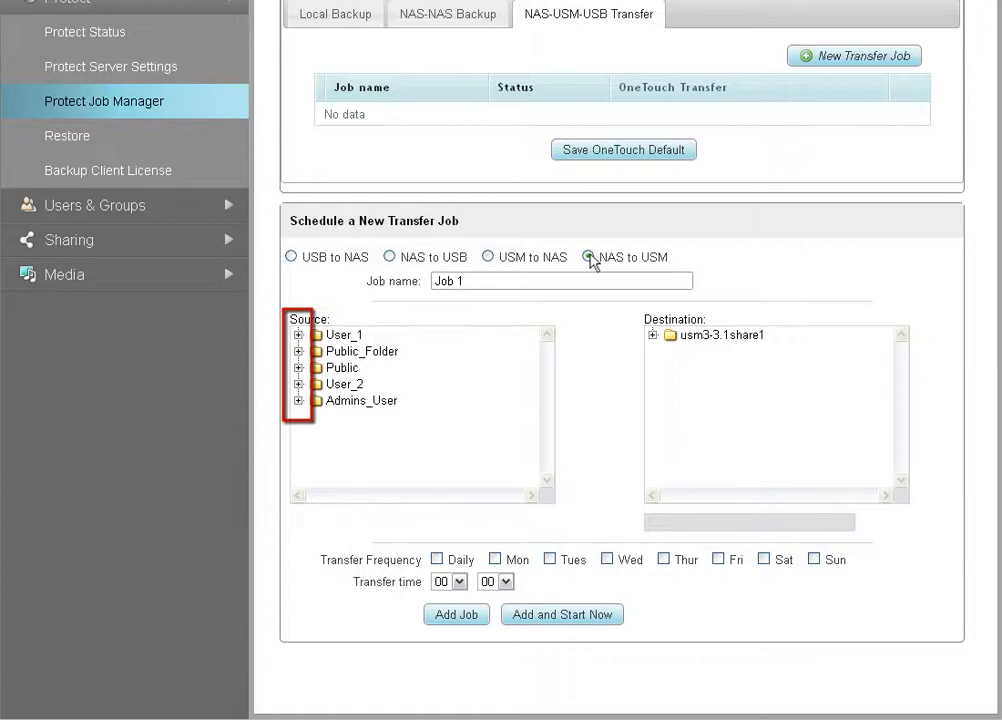
Choose Public/Music as source and browse into the USM share's Transfers folder.
{"action": "left_click", "coordinate": [298, 368]}
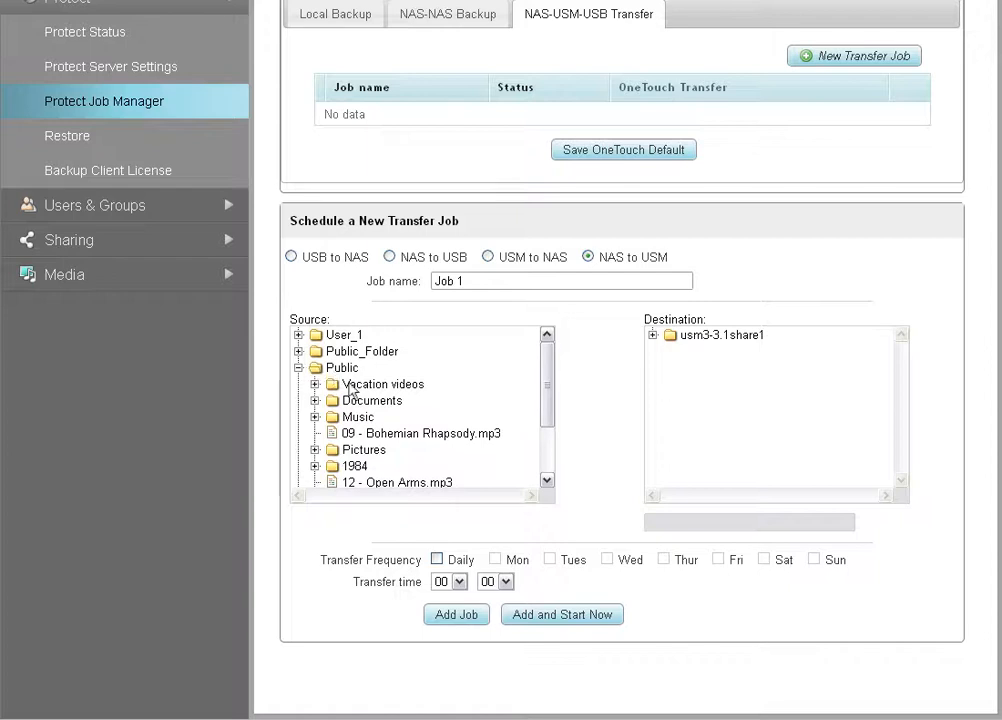
{"action": "left_click", "coordinate": [358, 418]}
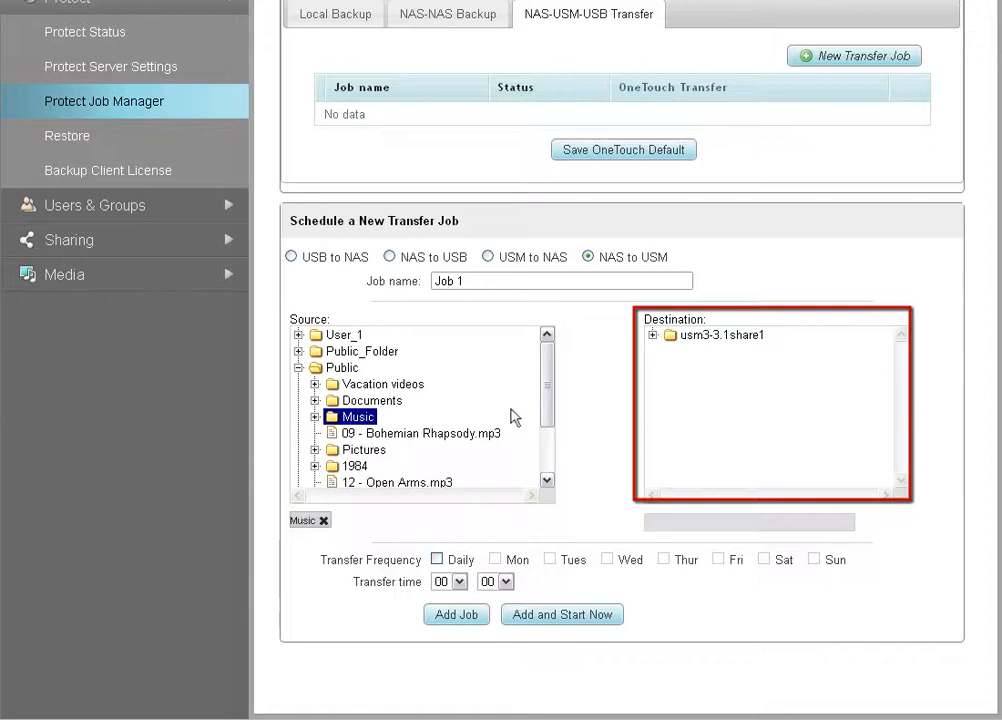
{"action": "left_click", "coordinate": [654, 336]}
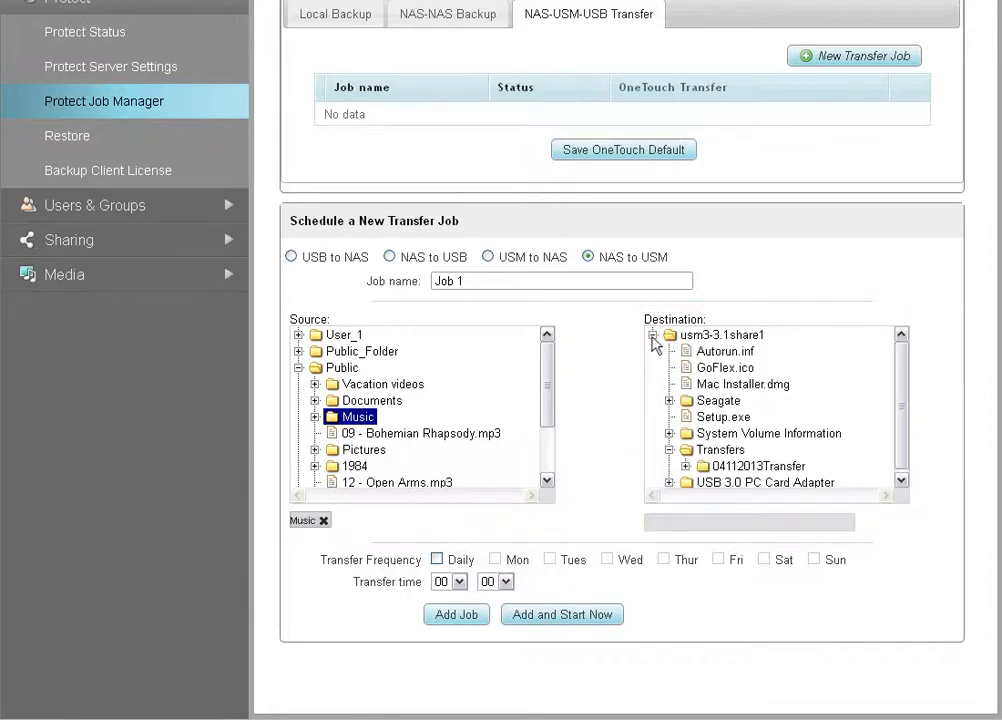
{"action": "left_click", "coordinate": [756, 466]}
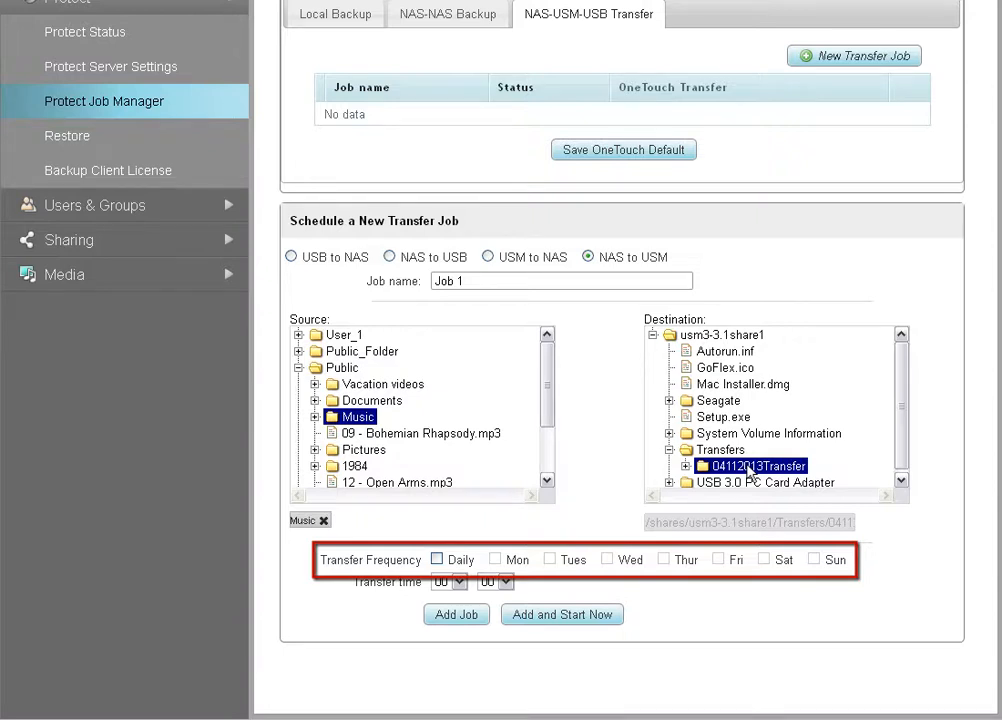
Toggle the Daily schedule on then off, then add Job 1 and run it now.
{"action": "left_click", "coordinate": [436, 560]}
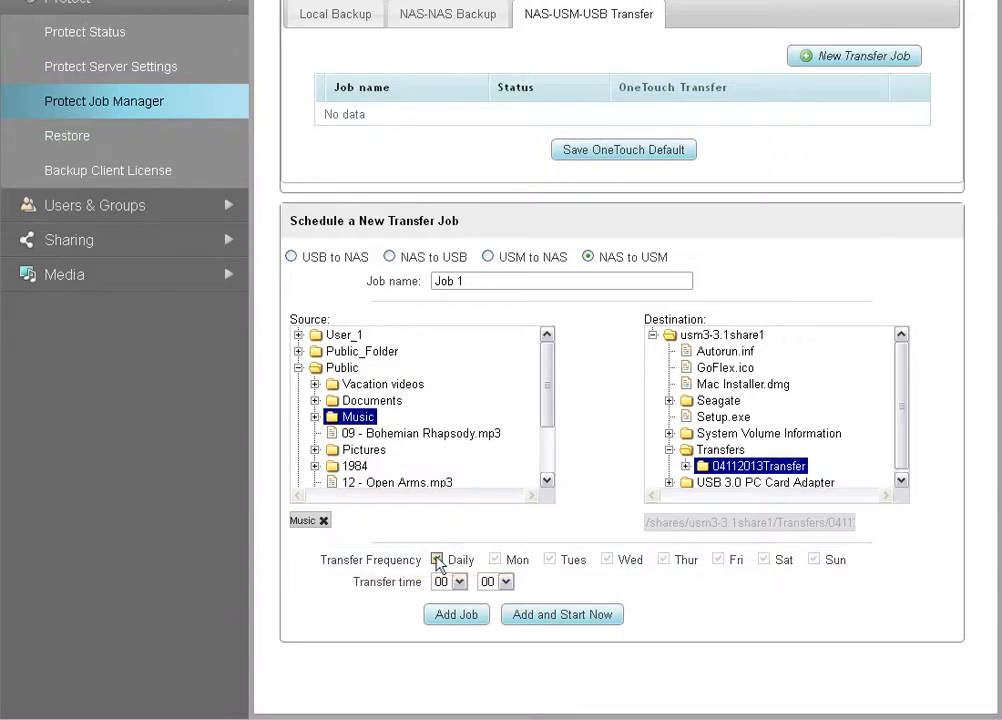
{"action": "left_click", "coordinate": [436, 560]}
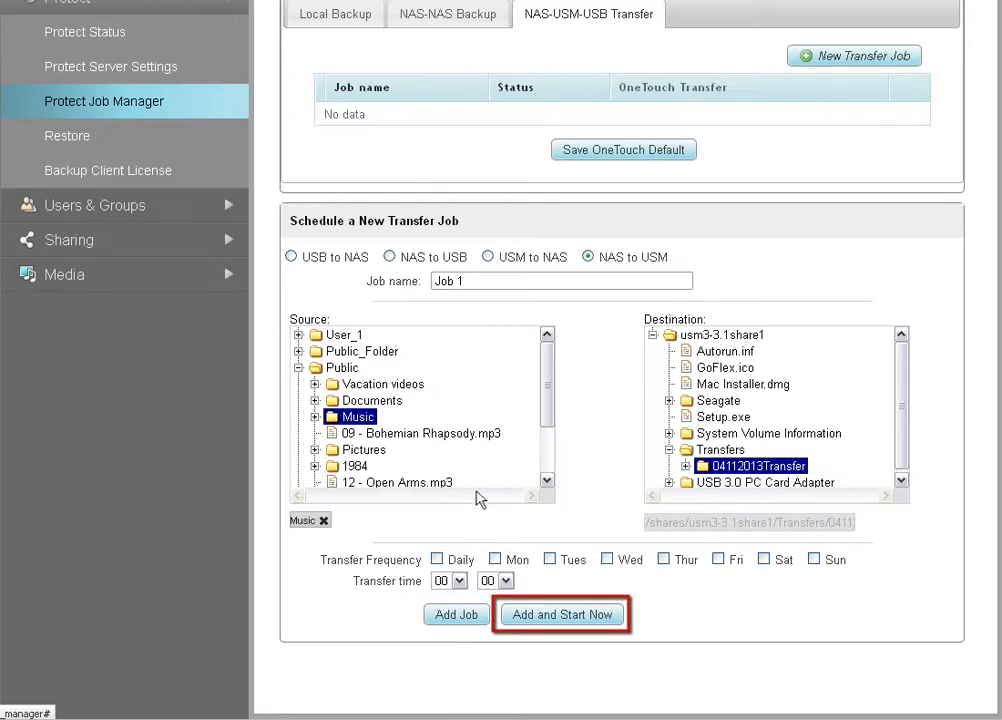
{"action": "left_click", "coordinate": [562, 614]}
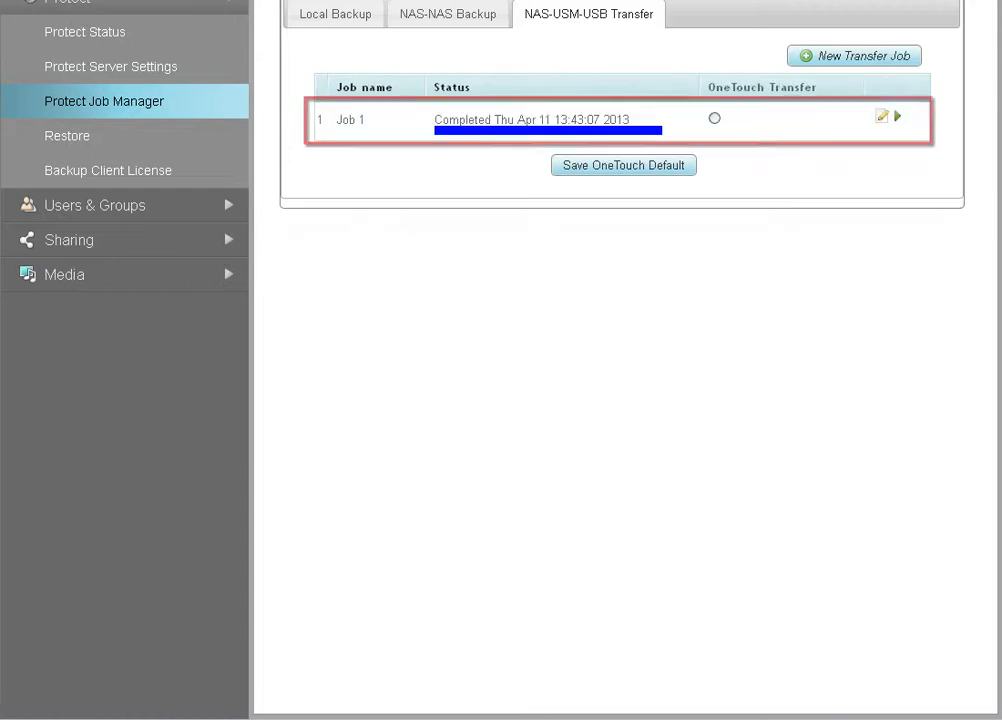